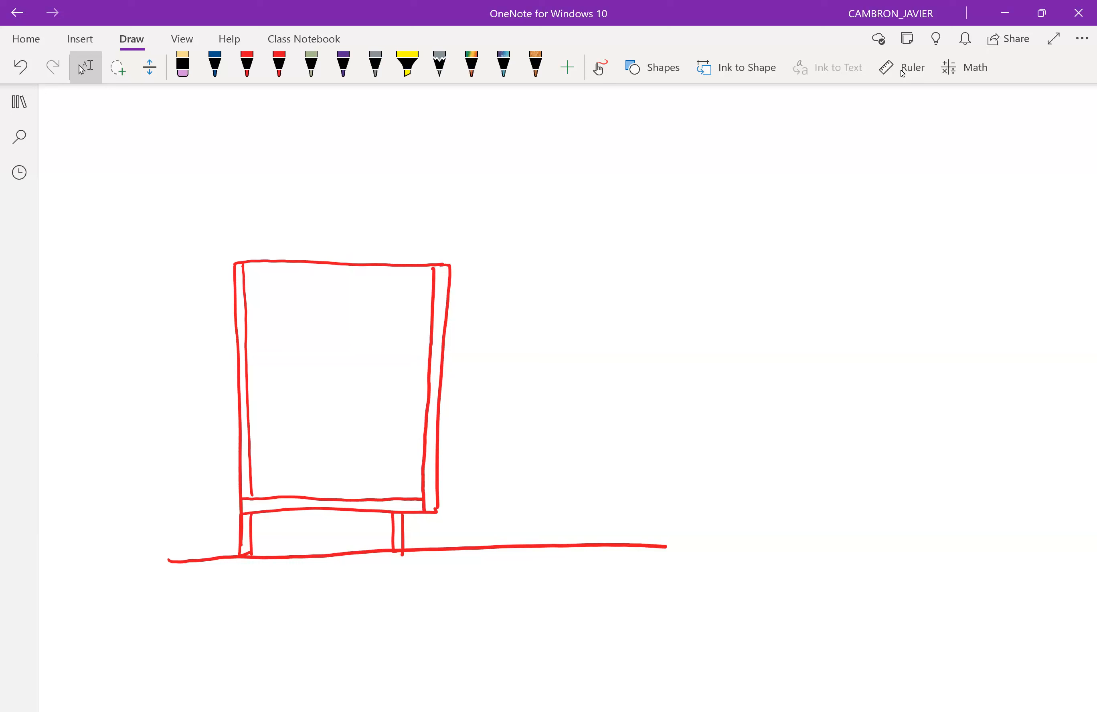
Select the red pen to draw hatched cabinet walls and a countertop slab on top
click(247, 67)
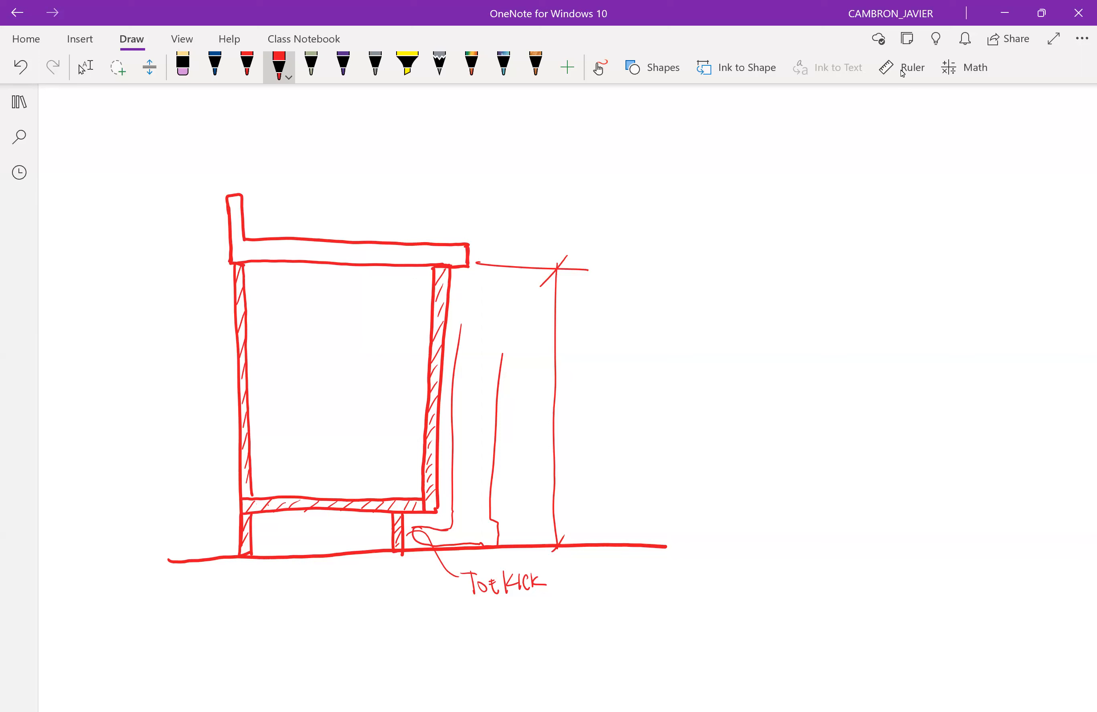
Select the red pen to write TOE KICK and draw the cabinet height dimension line
click(246, 68)
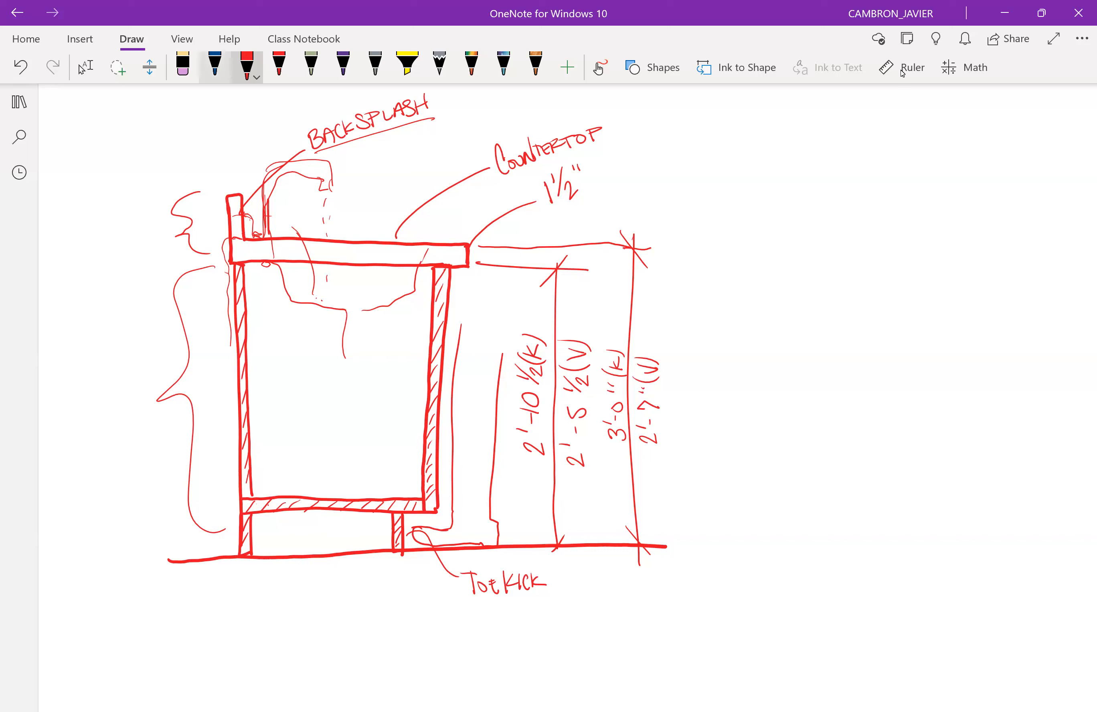
Select a pen to continue handwritten annotations around the cabinet section
click(216, 66)
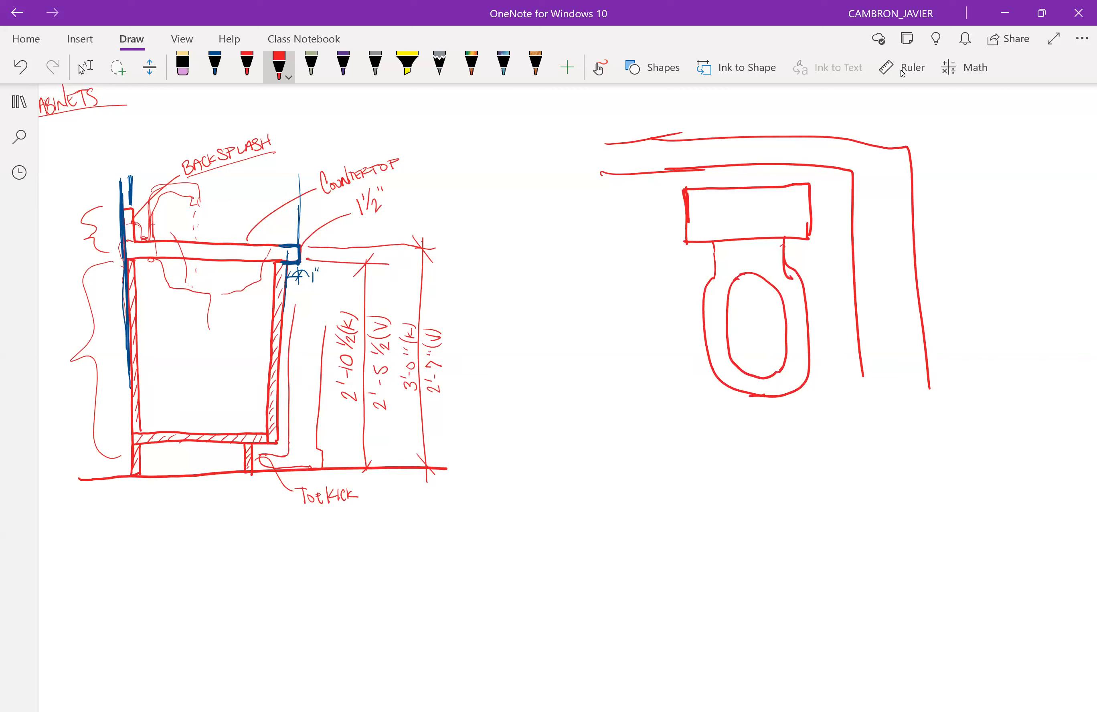
With the blue pen, label the wall-to-toilet-centerline dimension 15" MIN
click(215, 67)
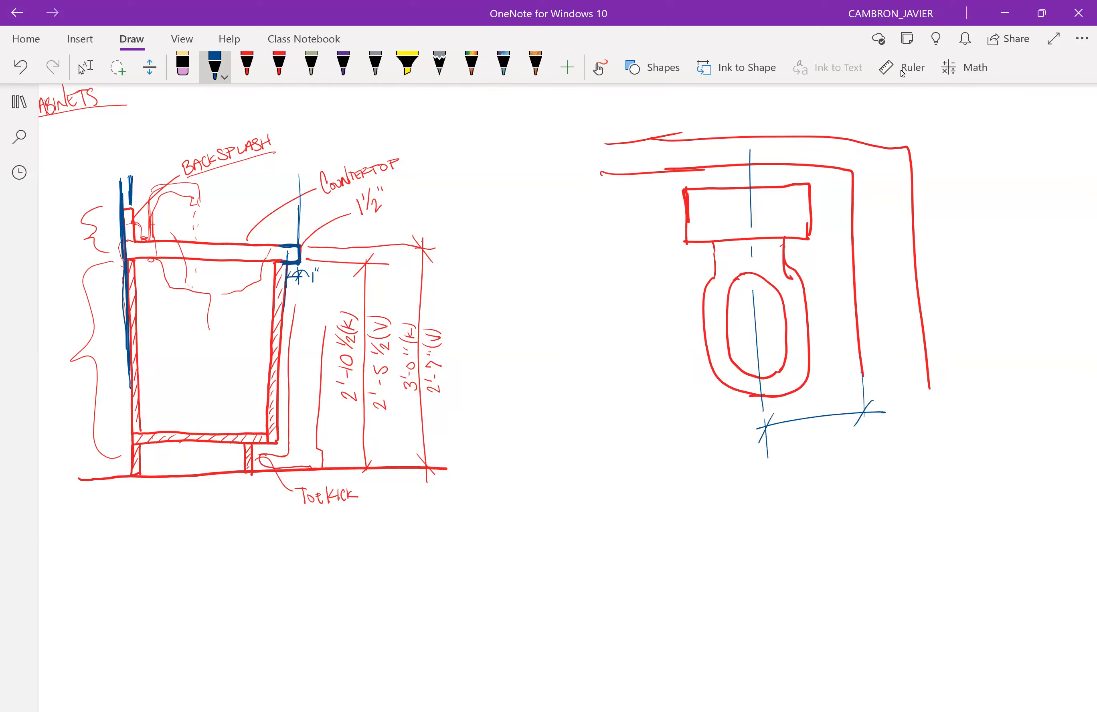
text(15")
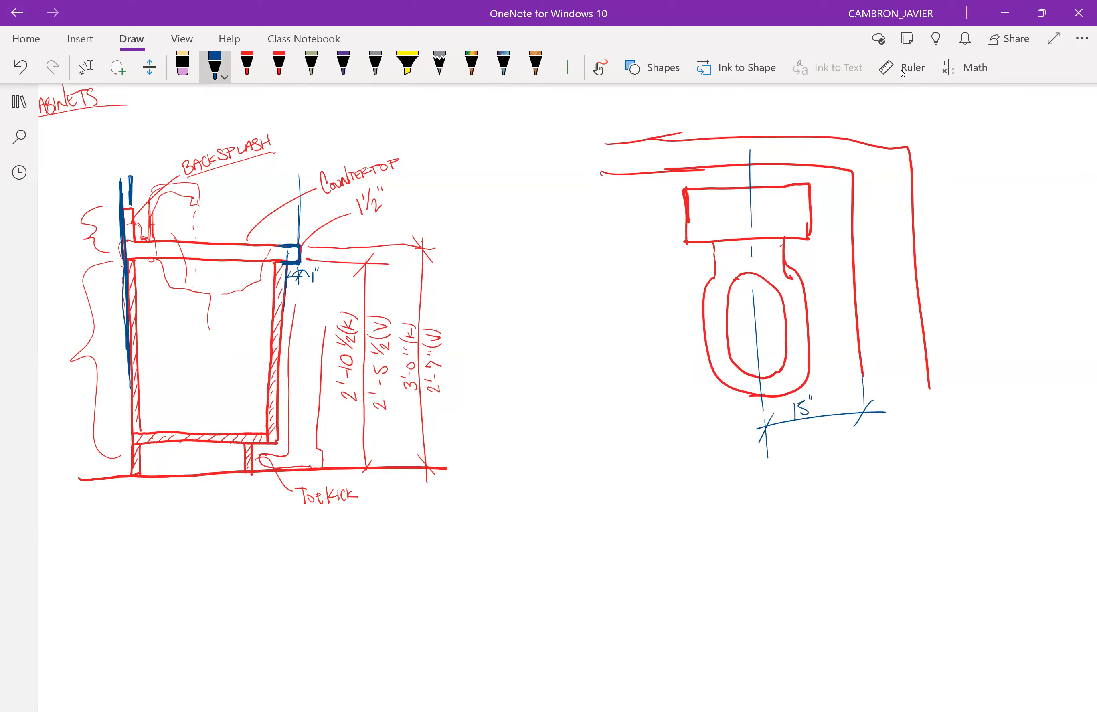
text(MIN.)
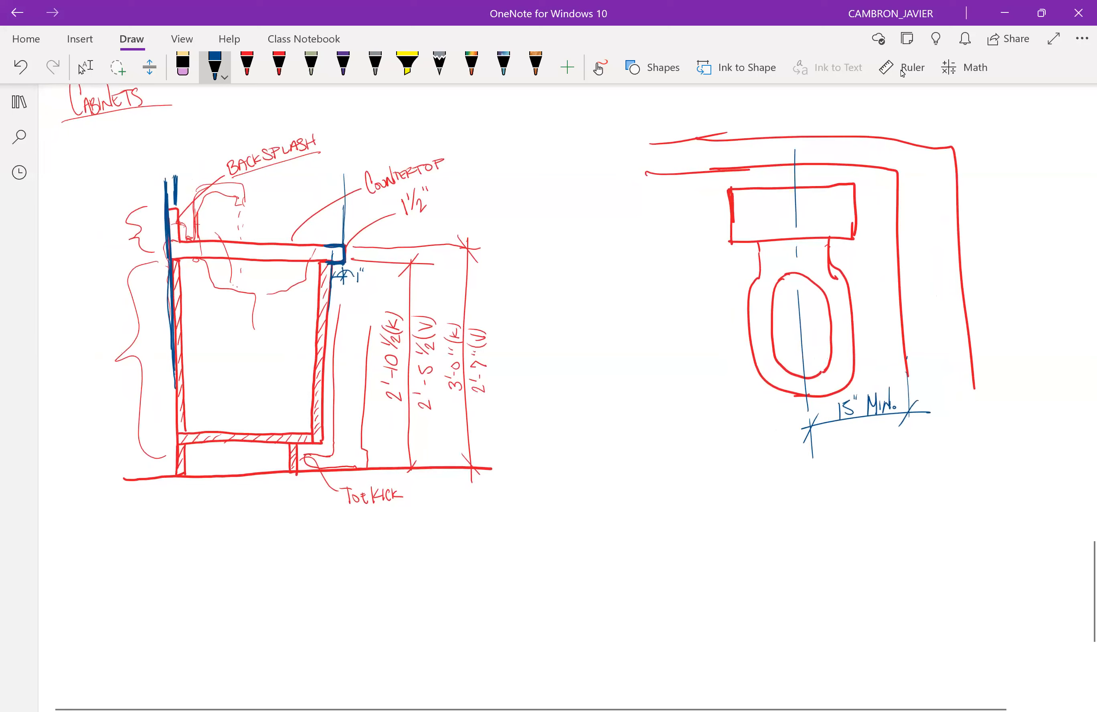
scroll(left, 3)
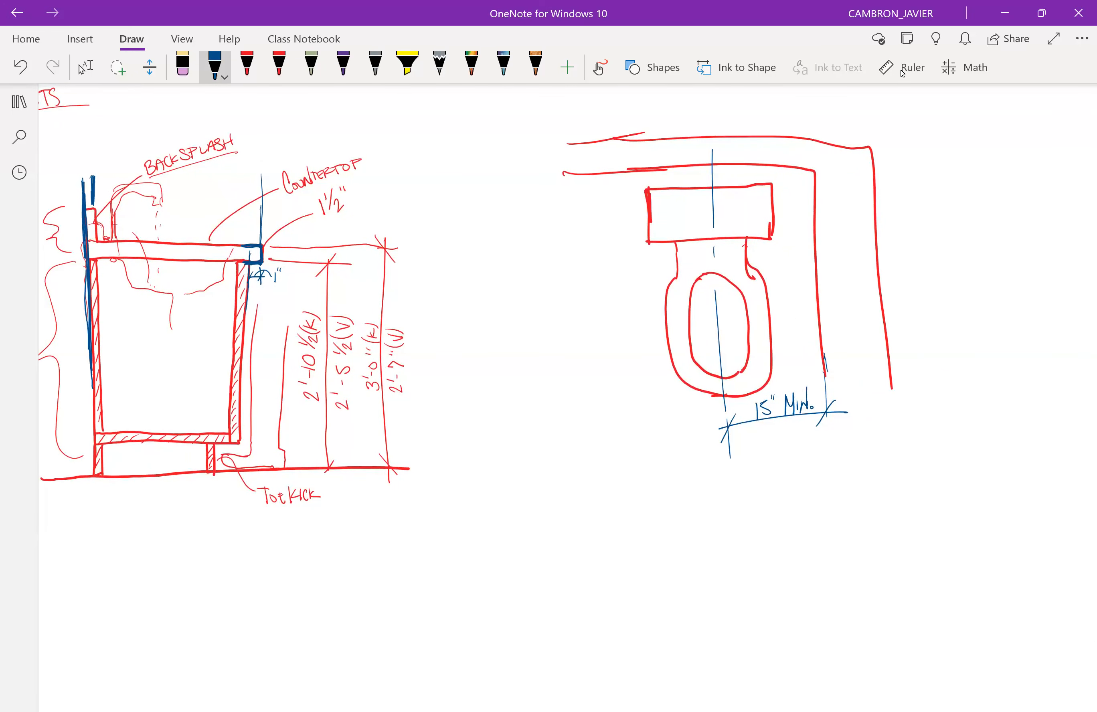